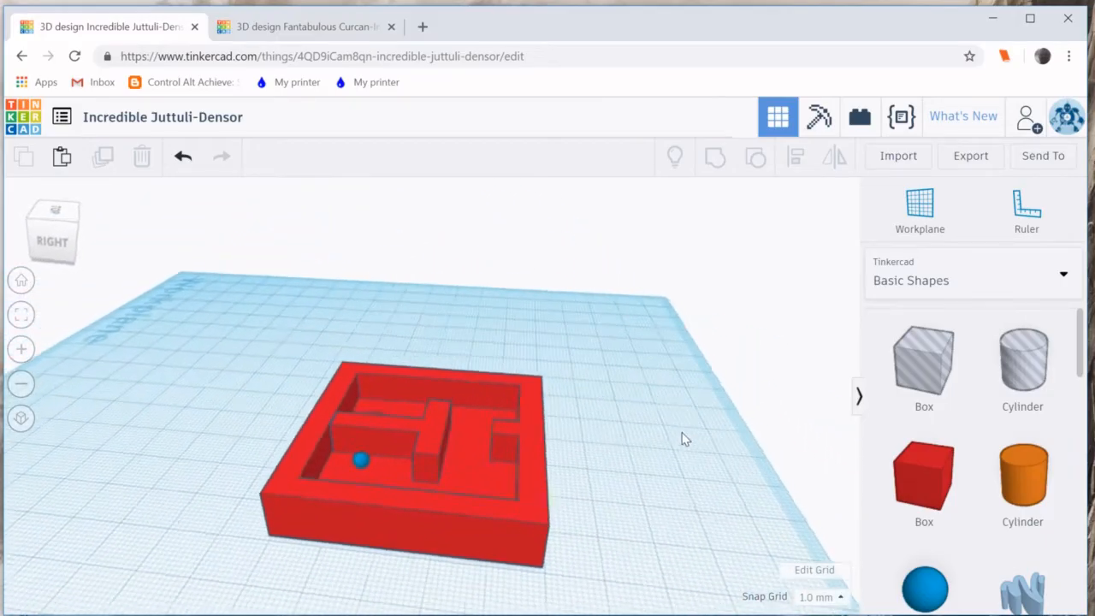
# - Switch to the Fantabulous Curcan-Inari design and size a new red box to 50 mm square
pyautogui.moveTo(685, 438); pyautogui.dragTo(671, 443)
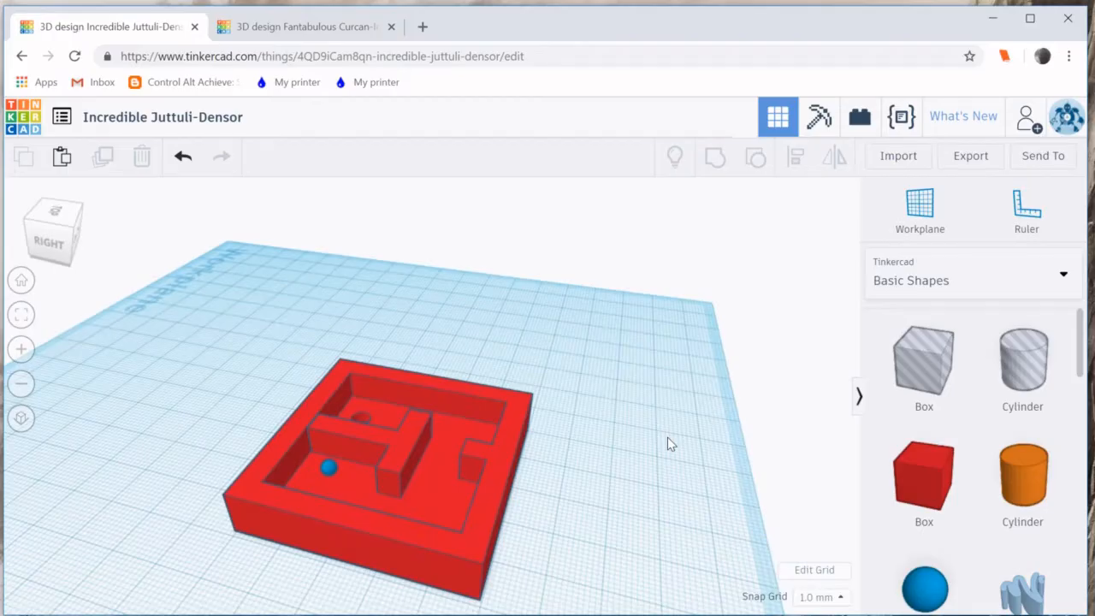
pyautogui.moveTo(670, 443); pyautogui.dragTo(551, 444)
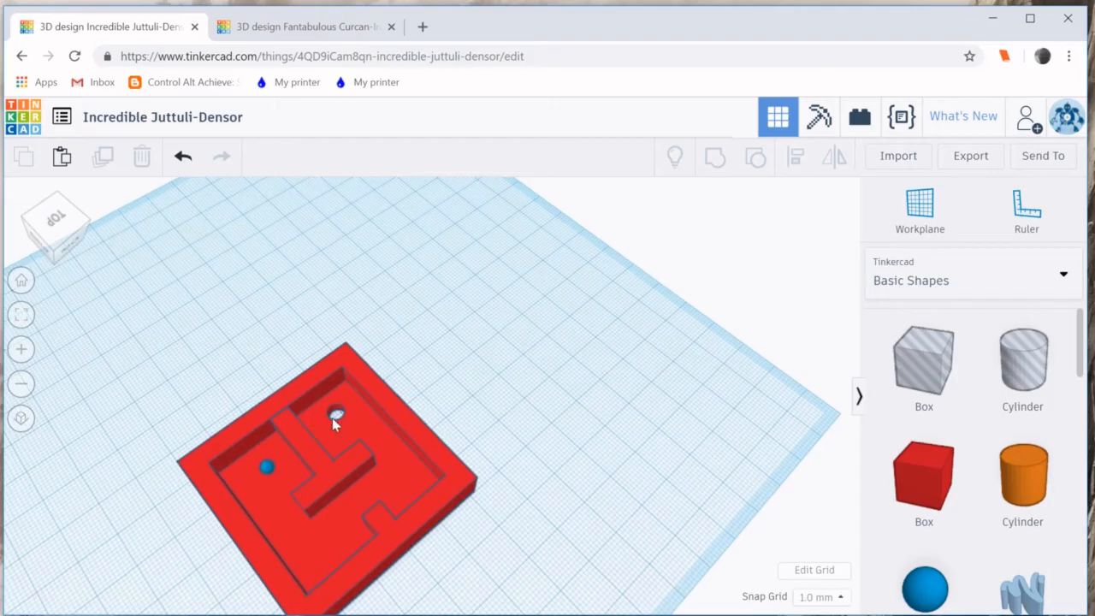
pyautogui.moveTo(626, 496)
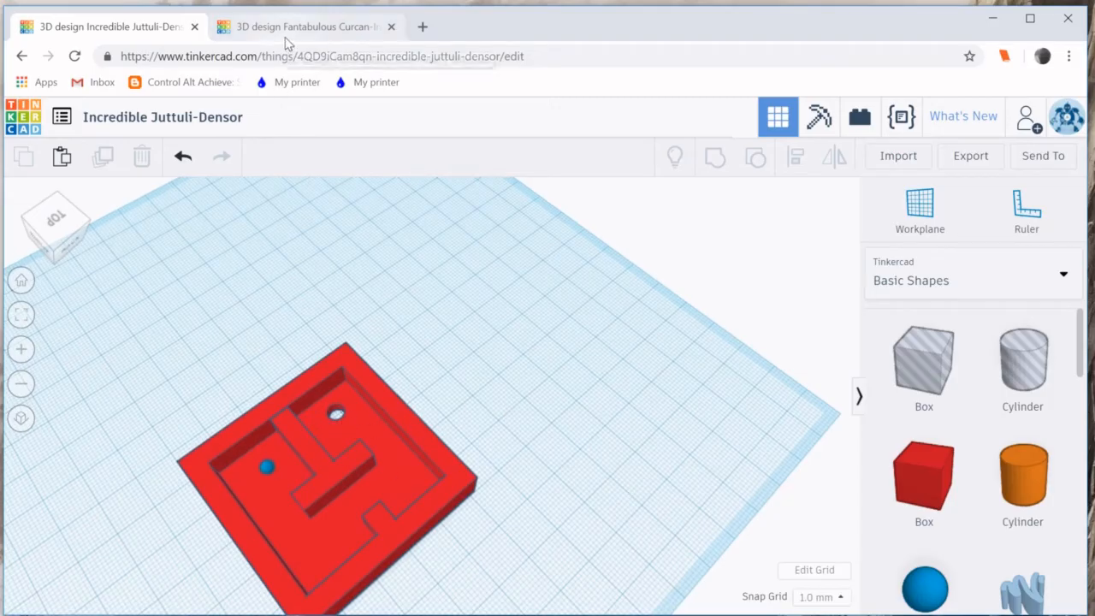
pyautogui.click(308, 28)
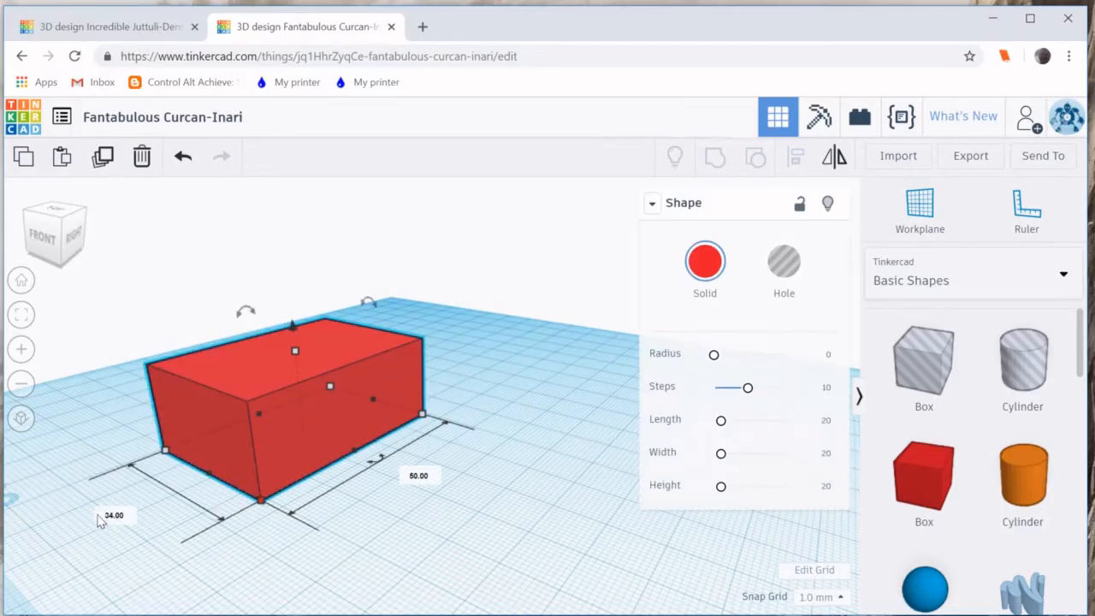
pyautogui.write('50')
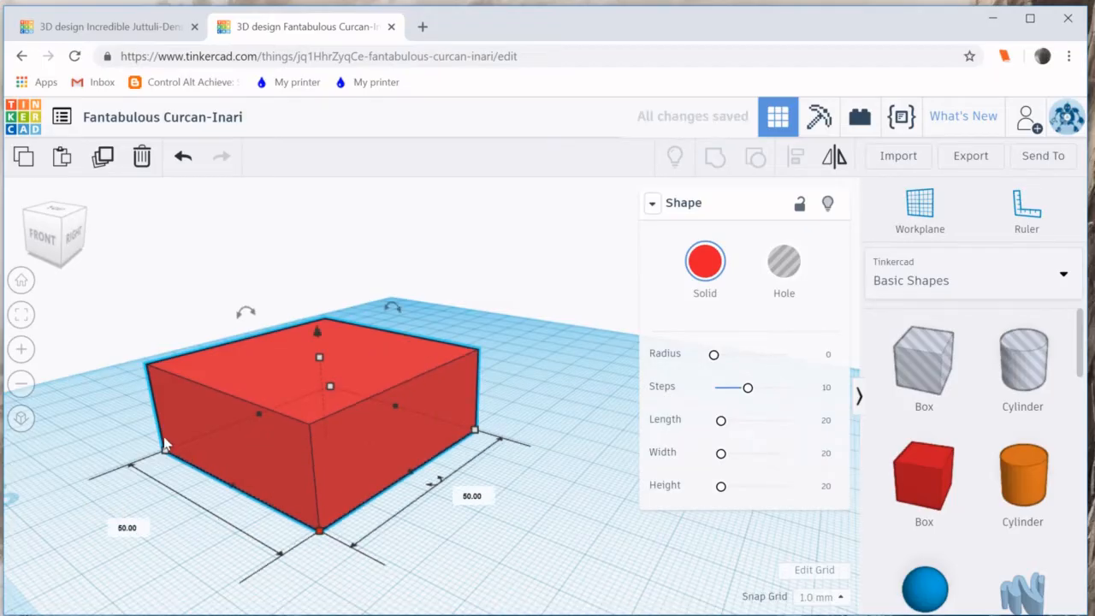
pyautogui.moveTo(330, 368)
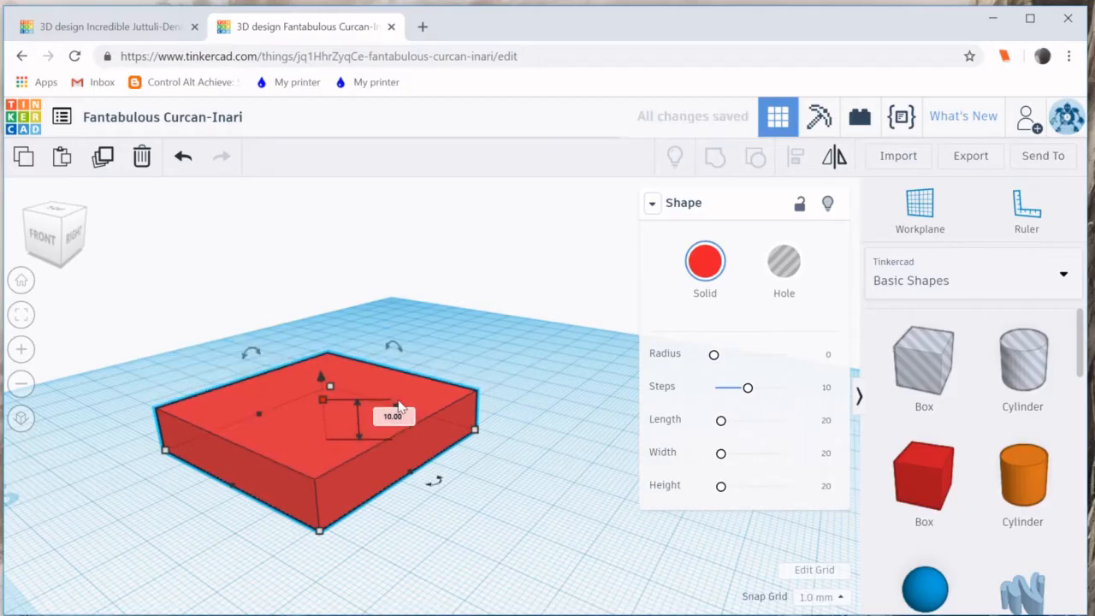
pyautogui.moveTo(524, 435)
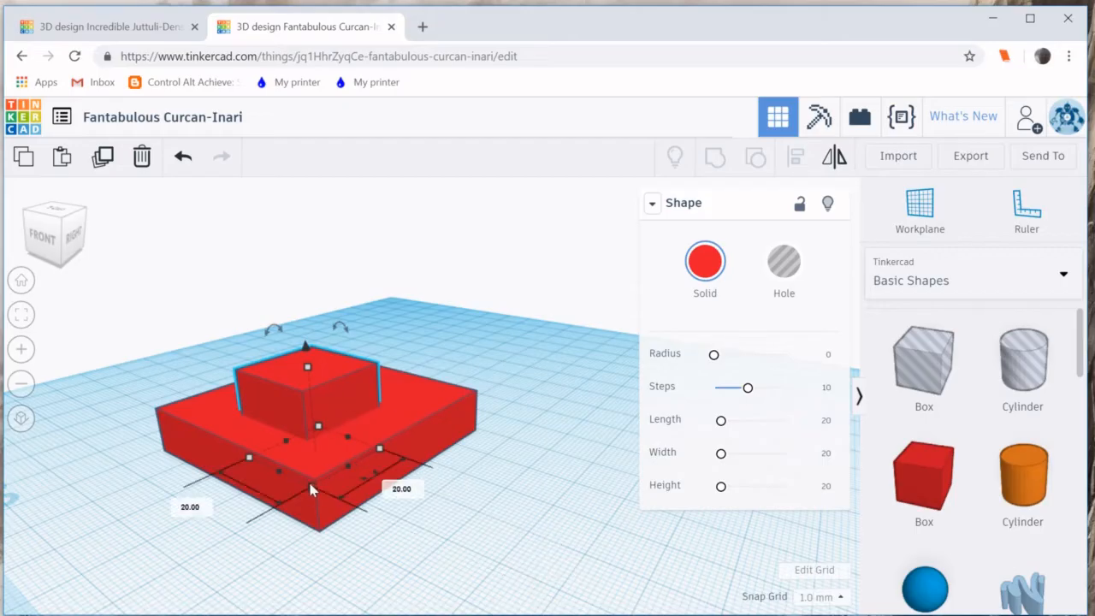
# - Resize the upper box's footprint and align it centred on the base box
pyautogui.click(195, 506)
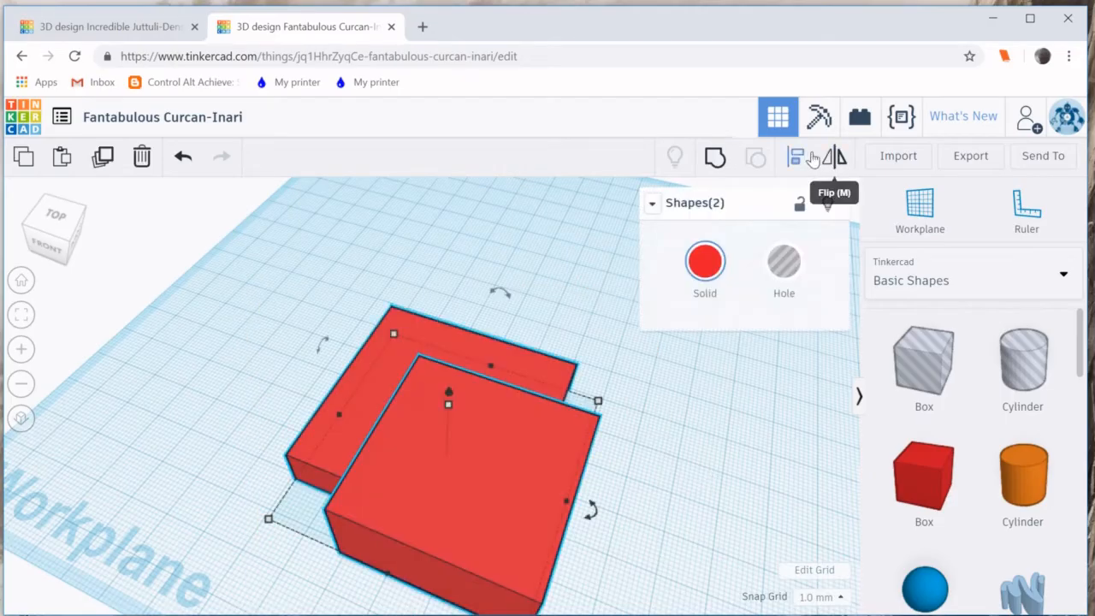
pyautogui.moveTo(800, 161)
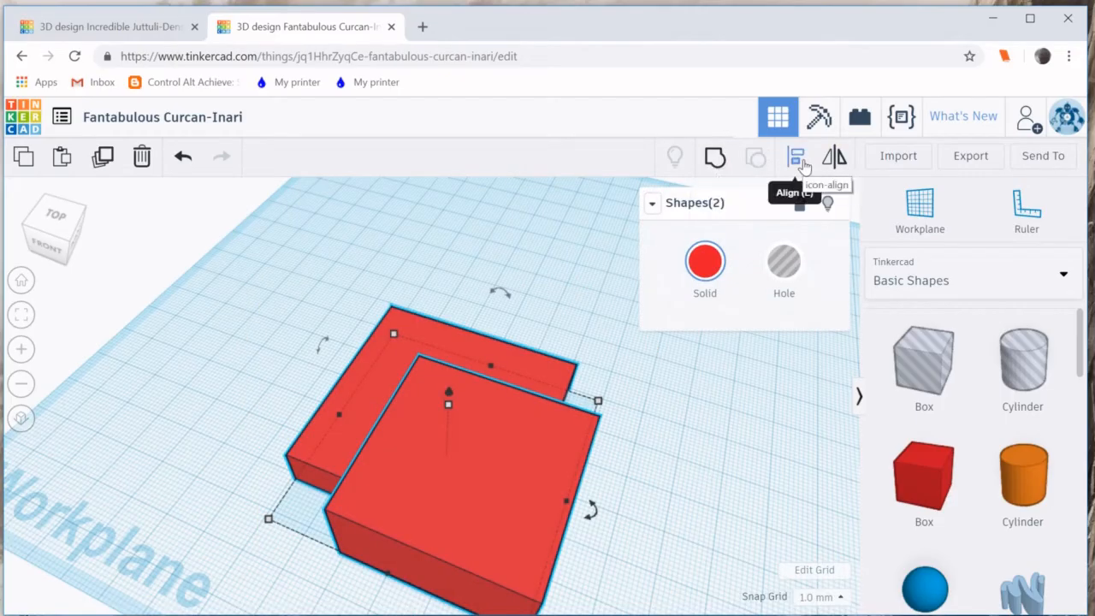
pyautogui.click(794, 158)
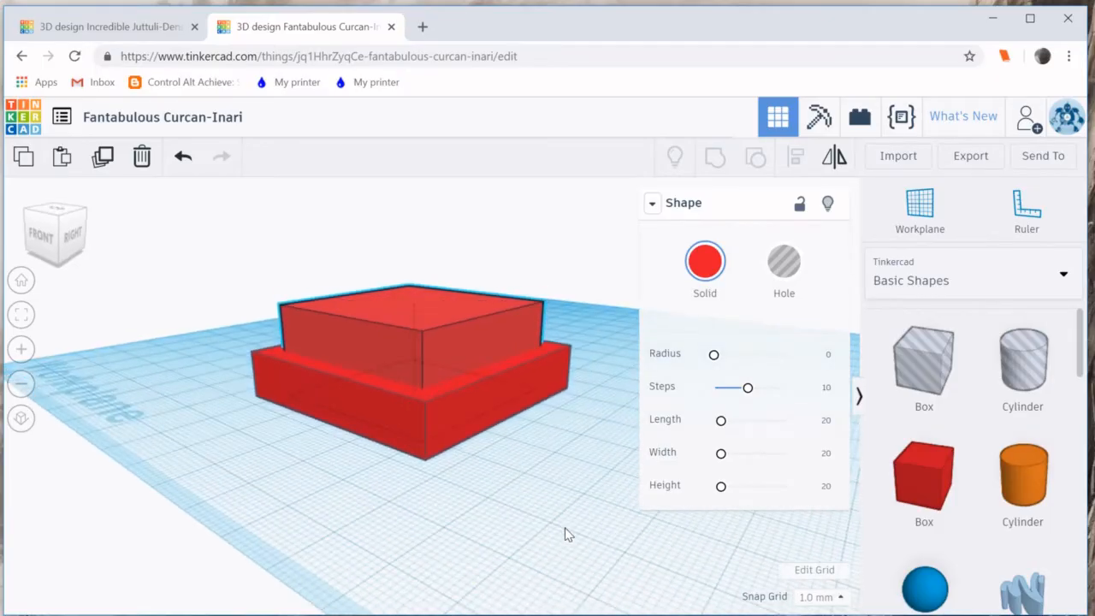
# - Raise the upper box 6 mm above the workplane, ready to cut it from the base
pyautogui.click(411, 342)
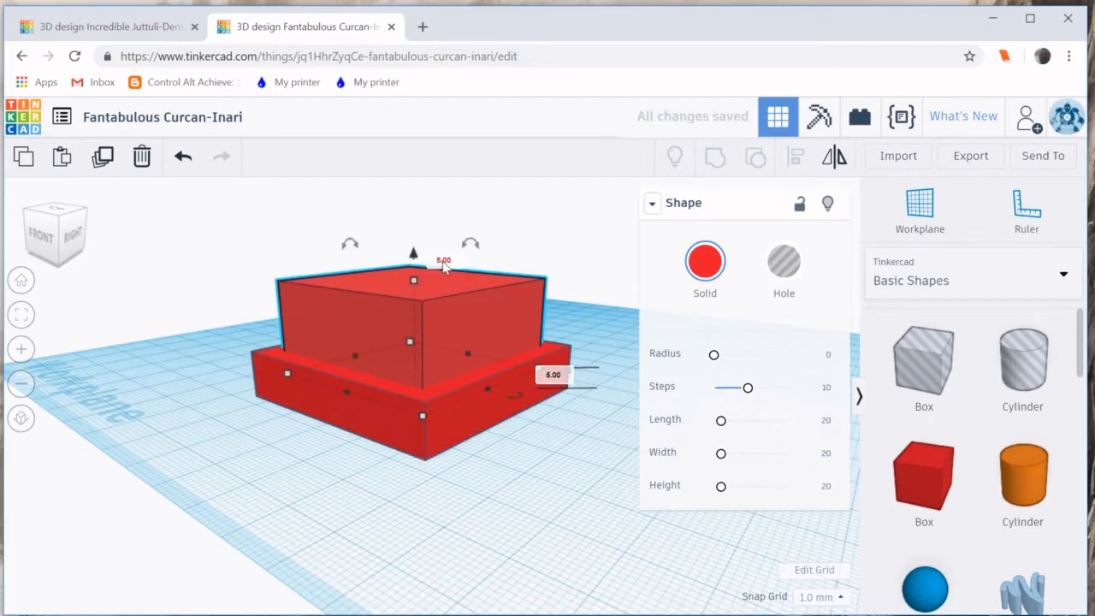
pyautogui.click(445, 260)
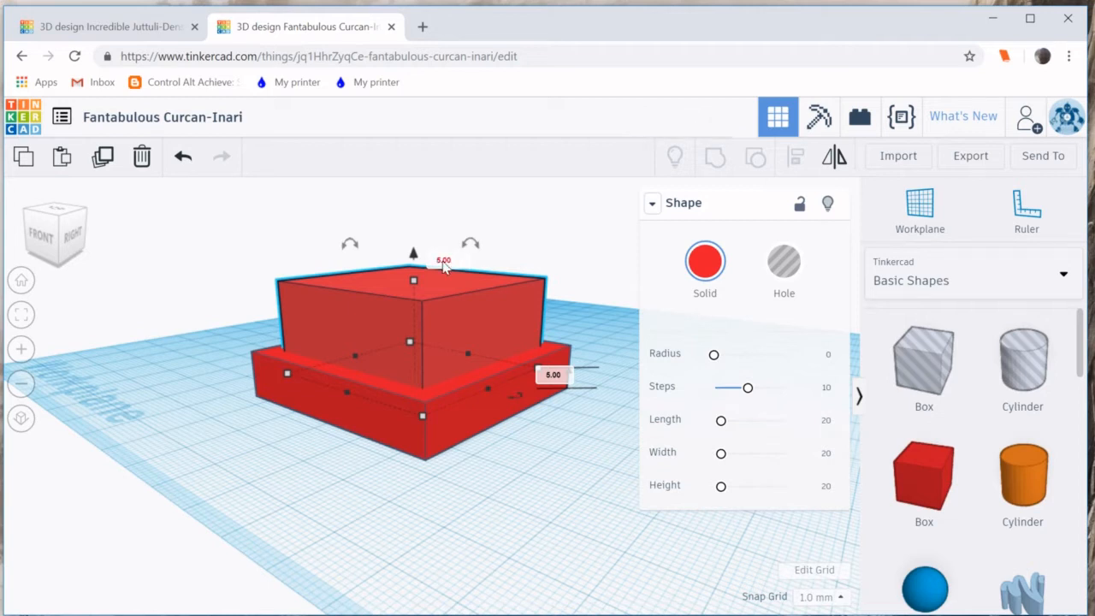
pyautogui.moveTo(414, 254); pyautogui.dragTo(414, 223)
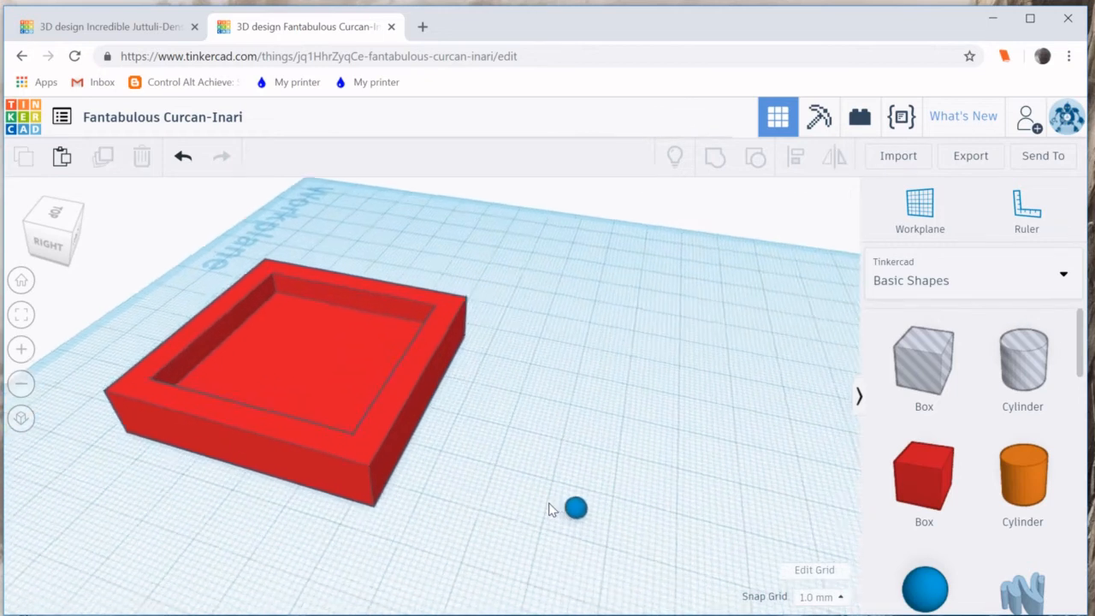
# - Set the blue ball to 8 mm diameter and move it inside the tray
pyautogui.click(321, 401)
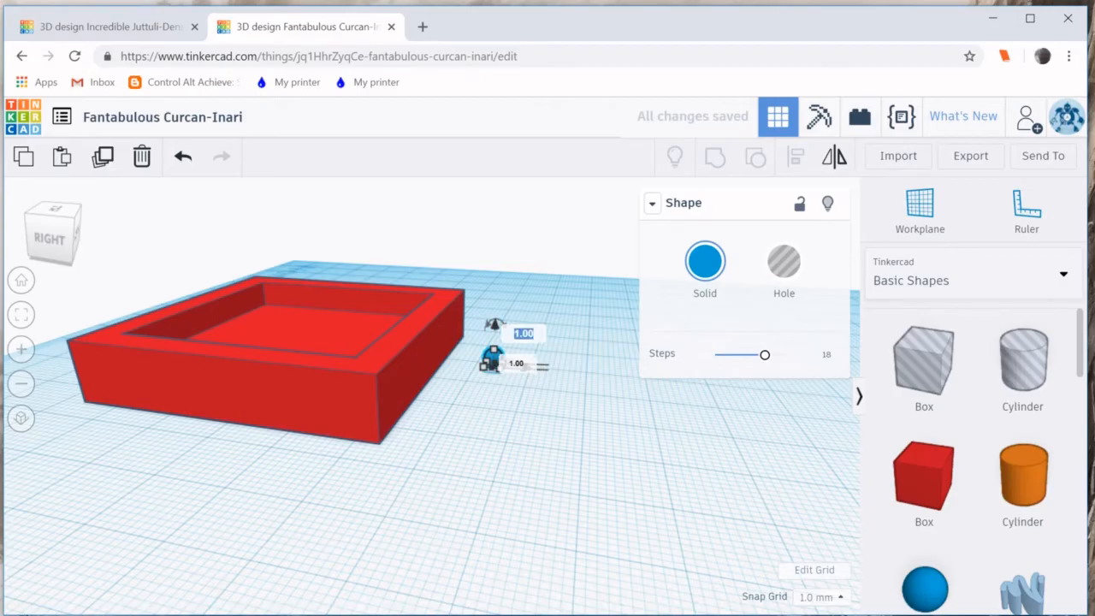
pyautogui.write('8')
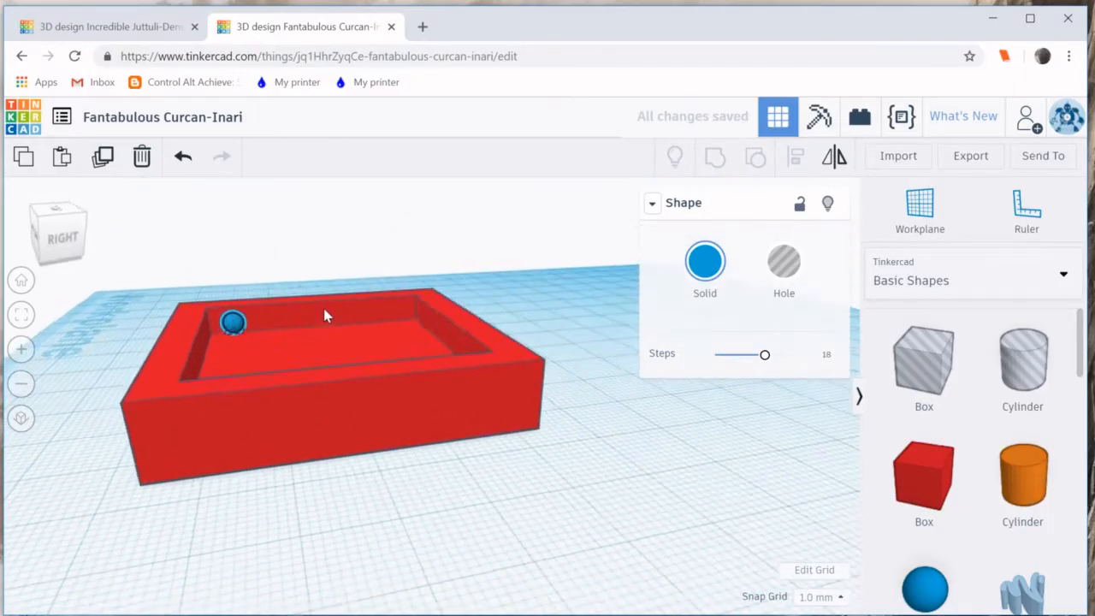
pyautogui.moveTo(325, 316); pyautogui.dragTo(384, 380)
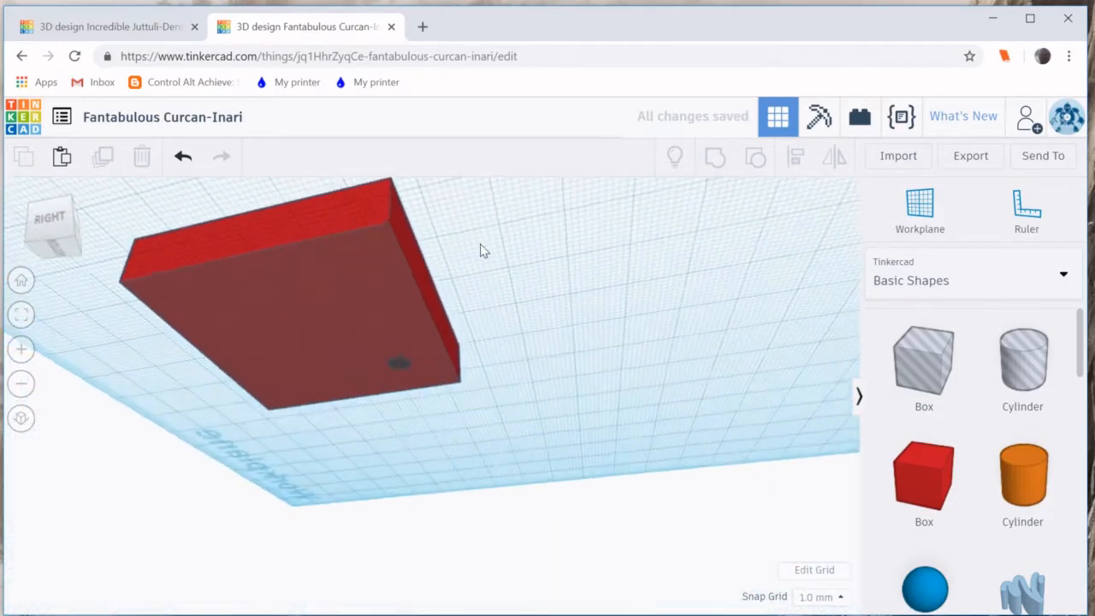
# - Orbit under the tray to check the cylinder exit hole near the corner
pyautogui.moveTo(479, 257); pyautogui.dragTo(513, 402)
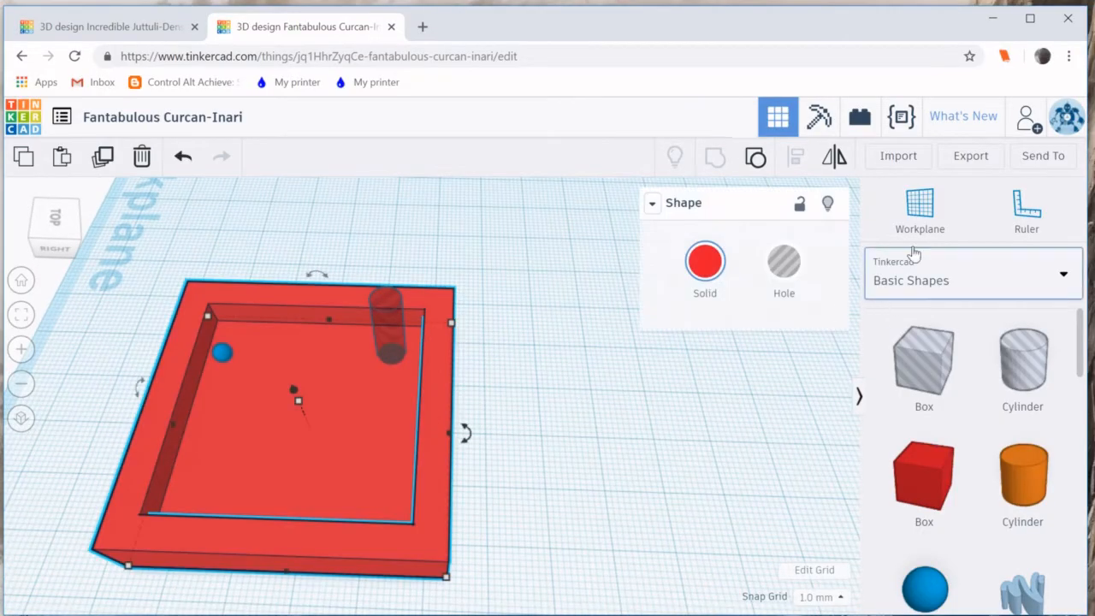
pyautogui.moveTo(756, 157)
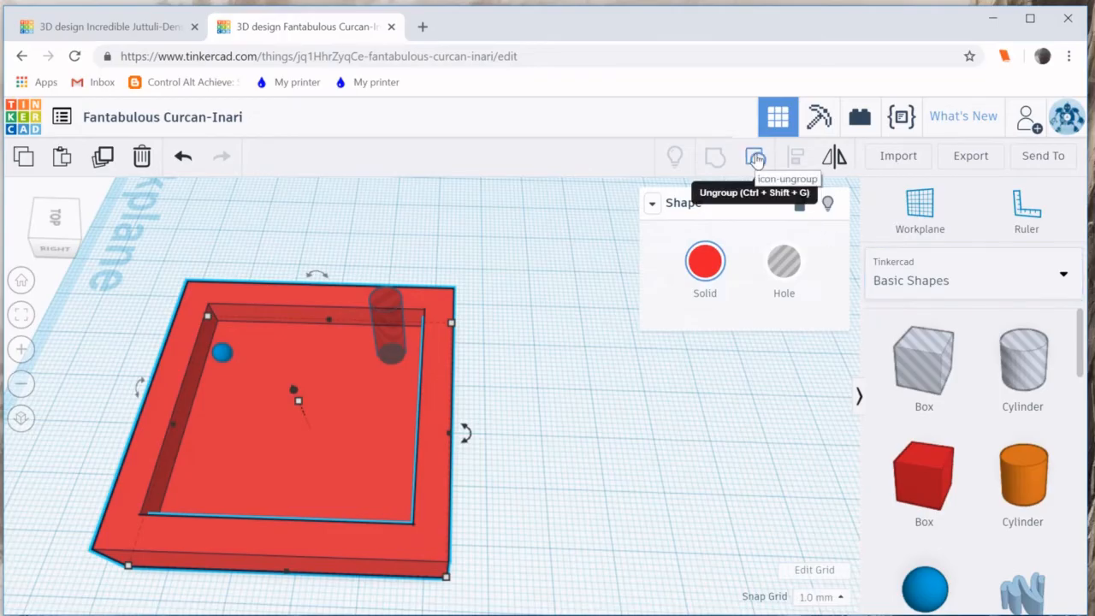
pyautogui.moveTo(383, 325)
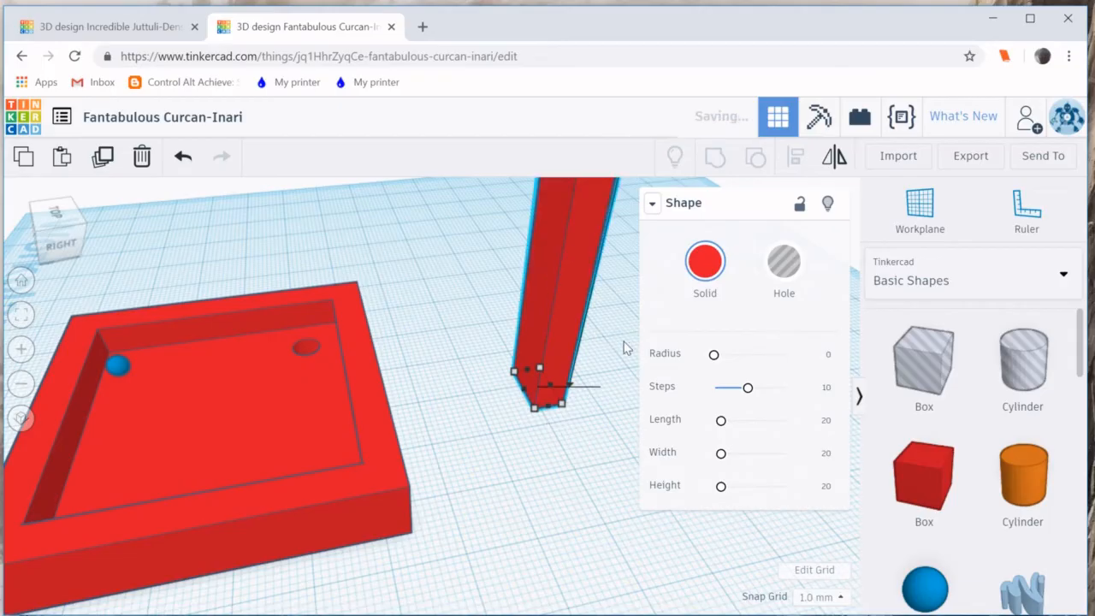
pyautogui.moveTo(182, 158)
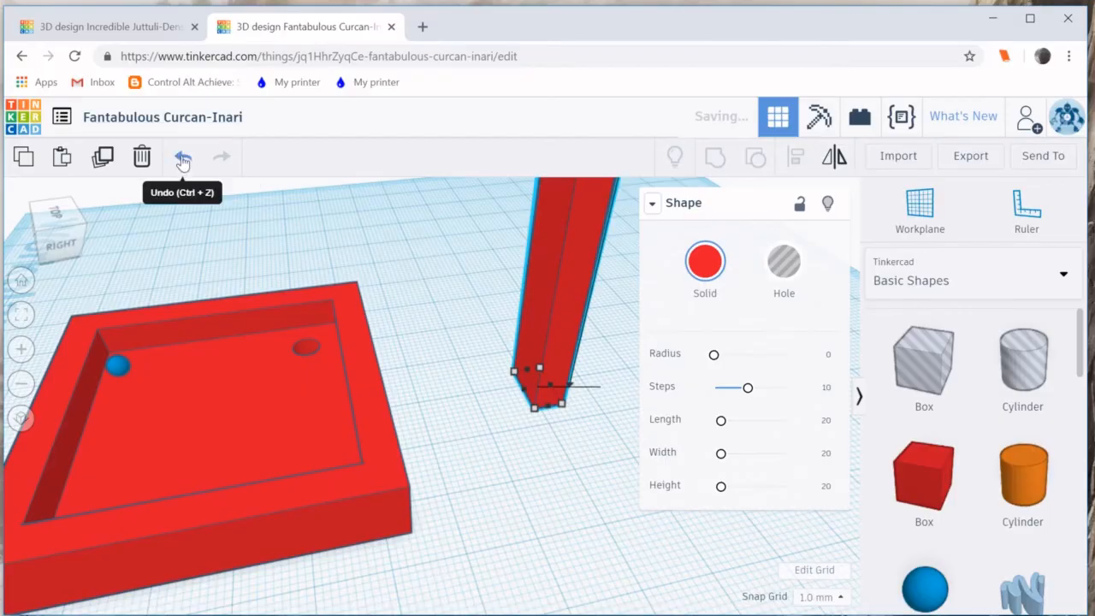
# - Undo the accidental stretch of the new wall box beside the tray
pyautogui.click(181, 158)
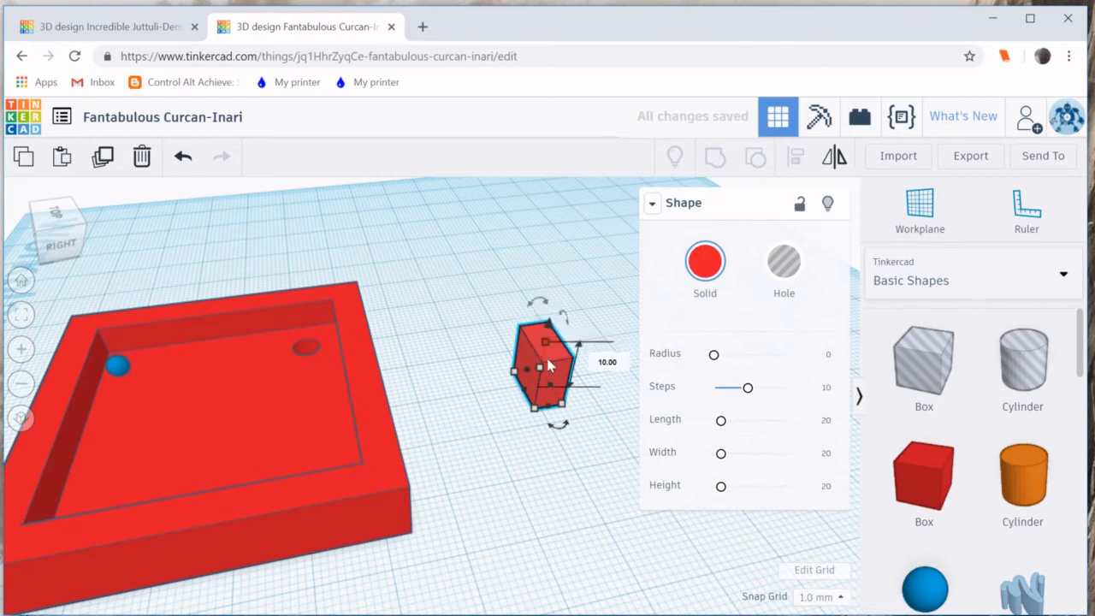
# - Place one wall against the tray's top edge and an angled second wall inside the tray
pyautogui.moveTo(548, 359); pyautogui.dragTo(202, 351)
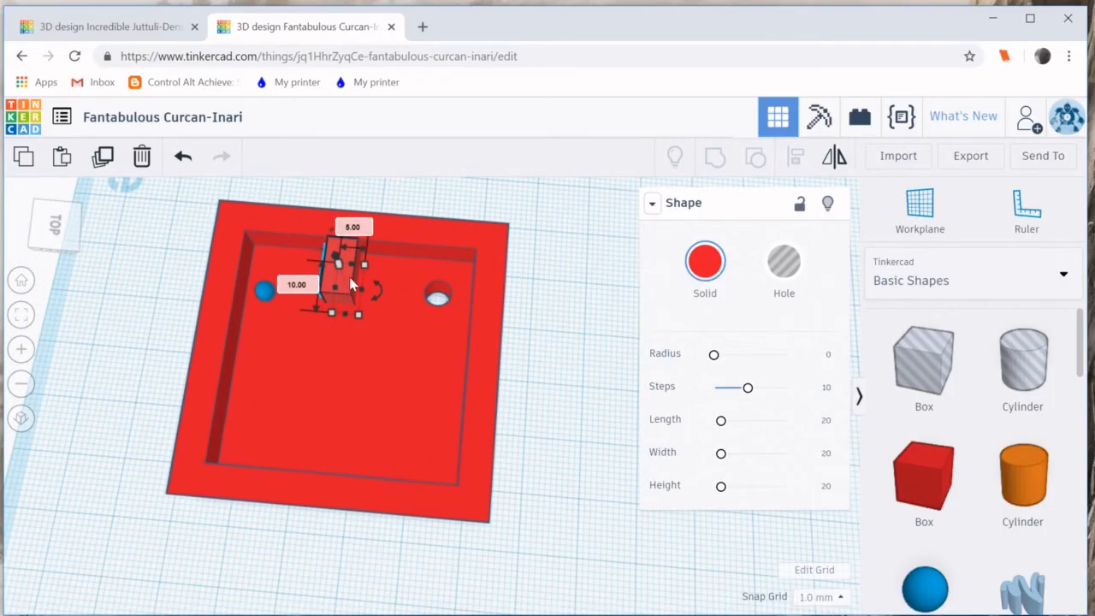
pyautogui.moveTo(344, 295)
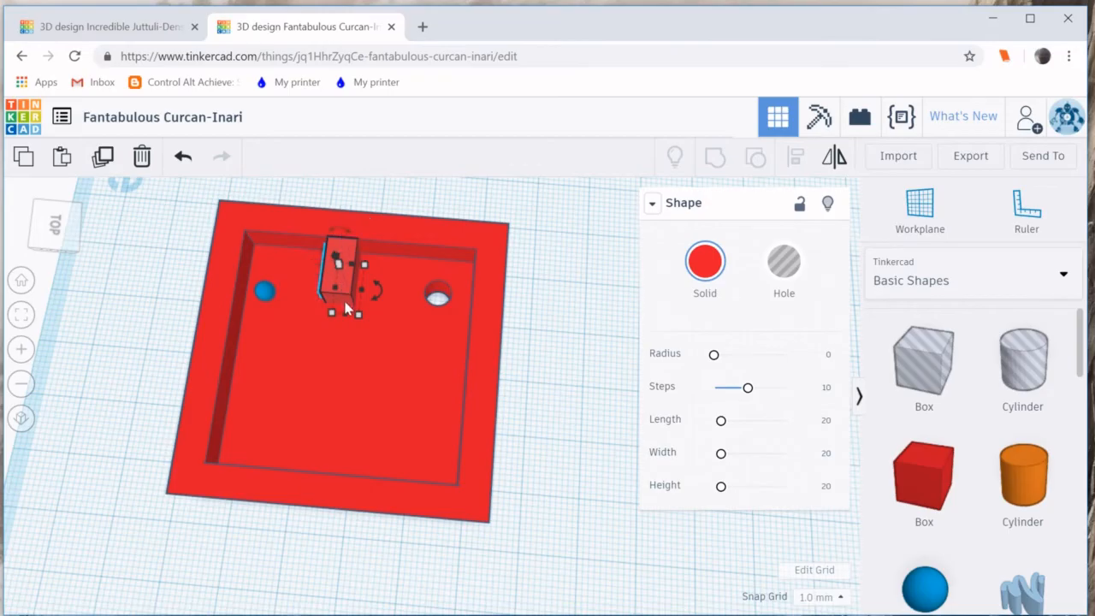
pyautogui.moveTo(341, 282); pyautogui.dragTo(340, 407)
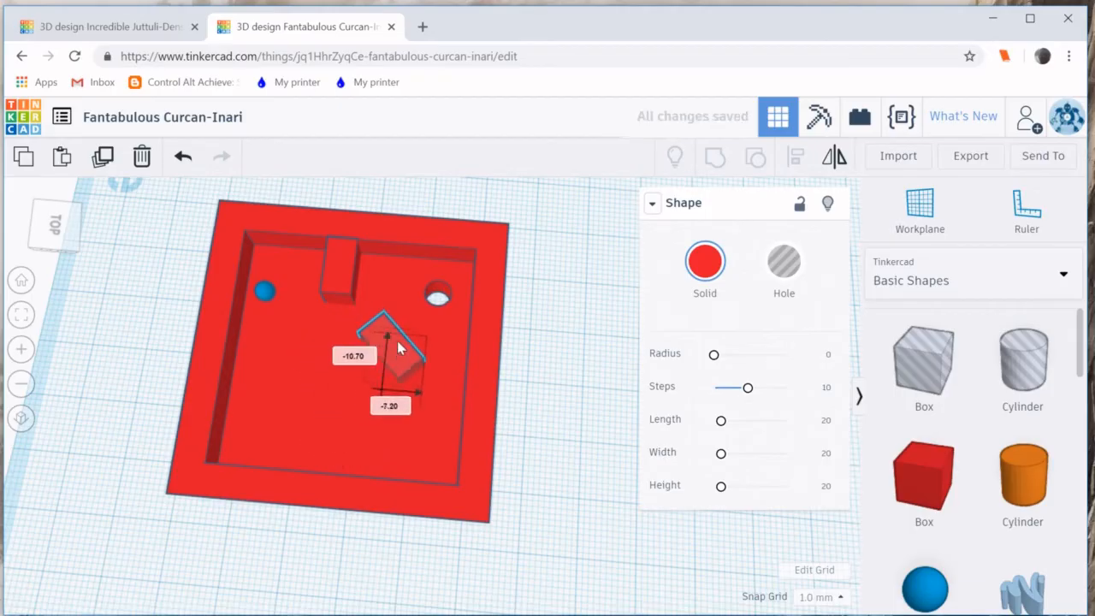
pyautogui.moveTo(397, 351); pyautogui.dragTo(299, 359)
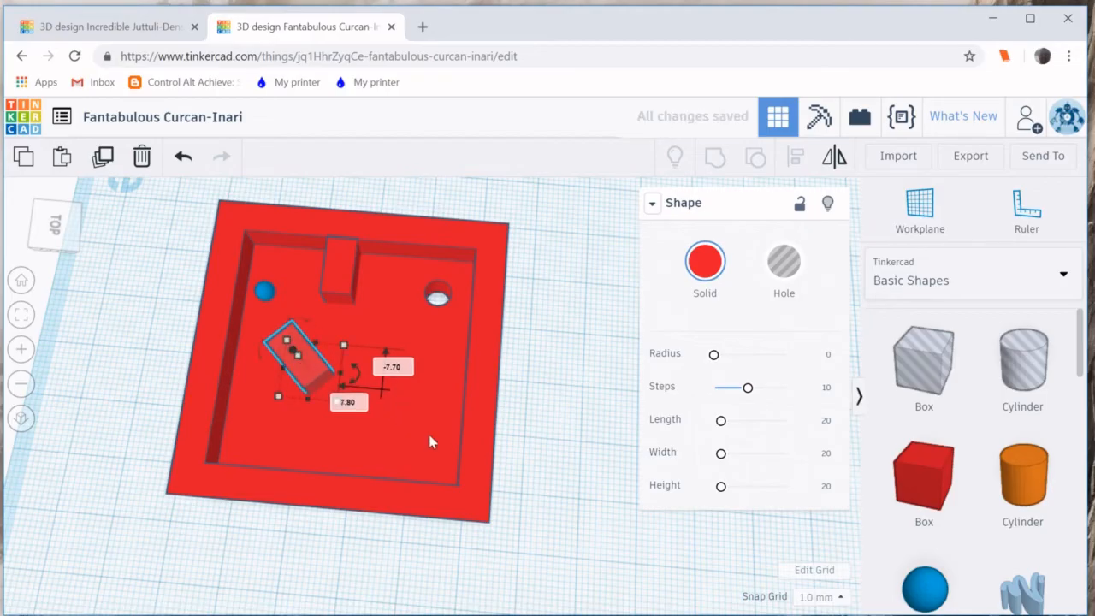
pyautogui.moveTo(308, 354); pyautogui.dragTo(402, 394)
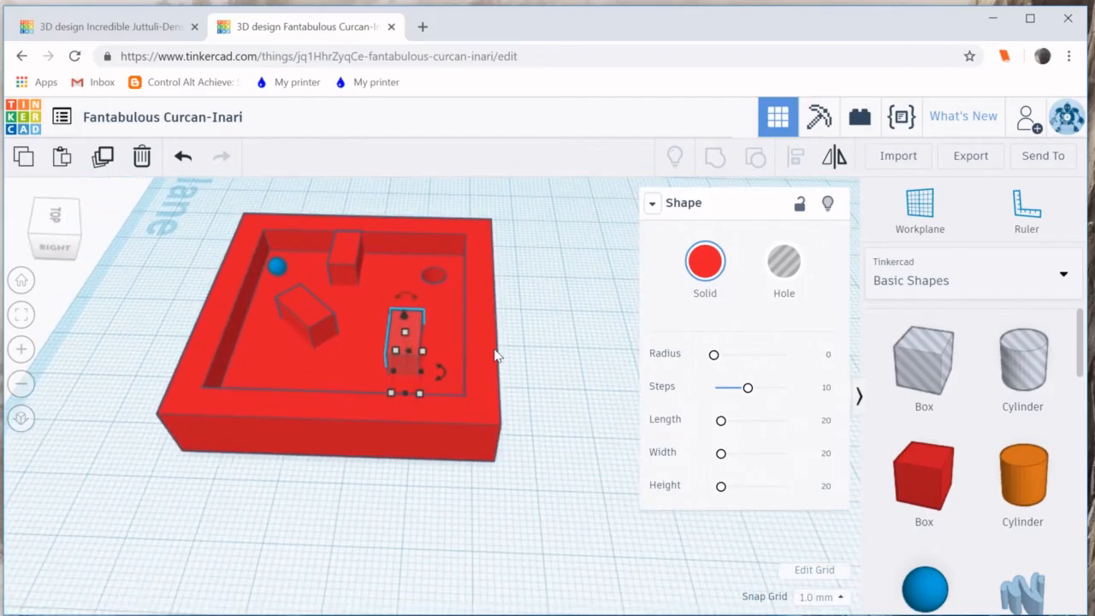
pyautogui.moveTo(455, 339)
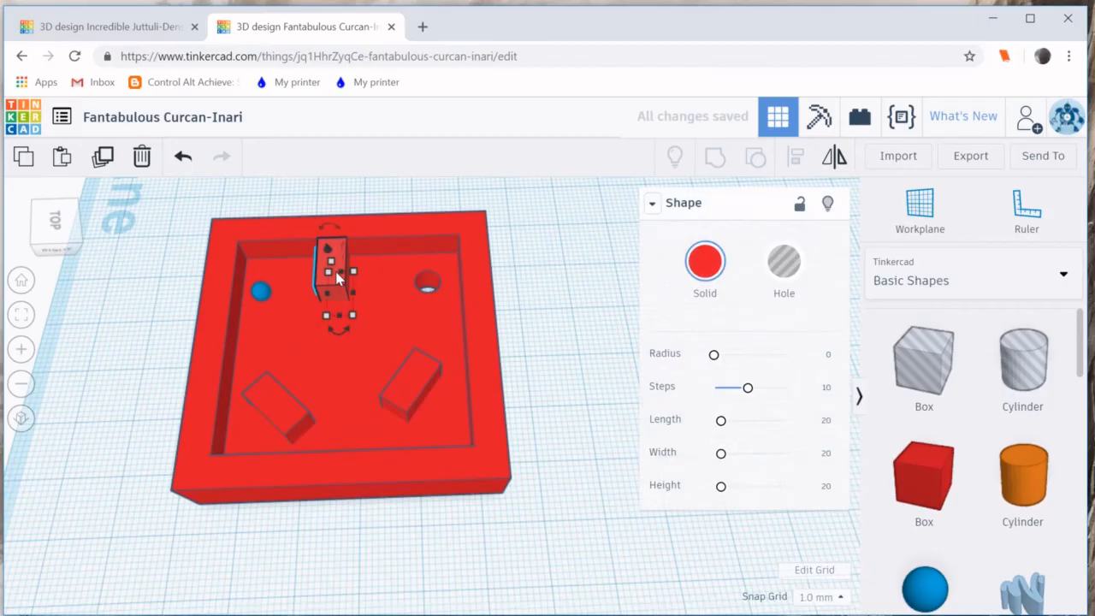
pyautogui.moveTo(373, 311)
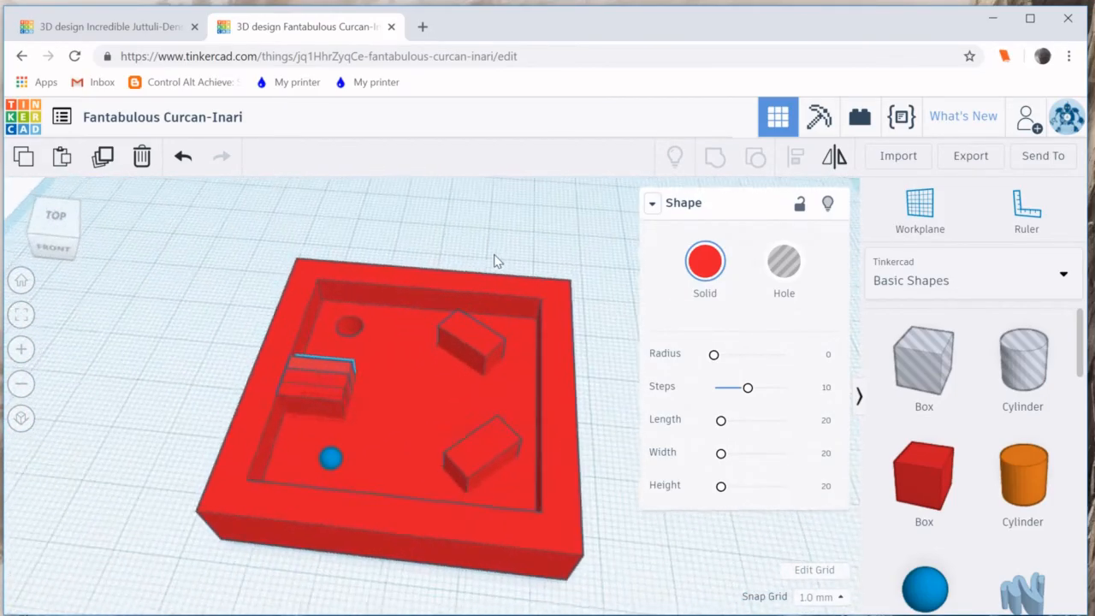
# - Duplicate the short wall and place the copy 10 mm beside the first, leaving a gap
pyautogui.click(321, 390)
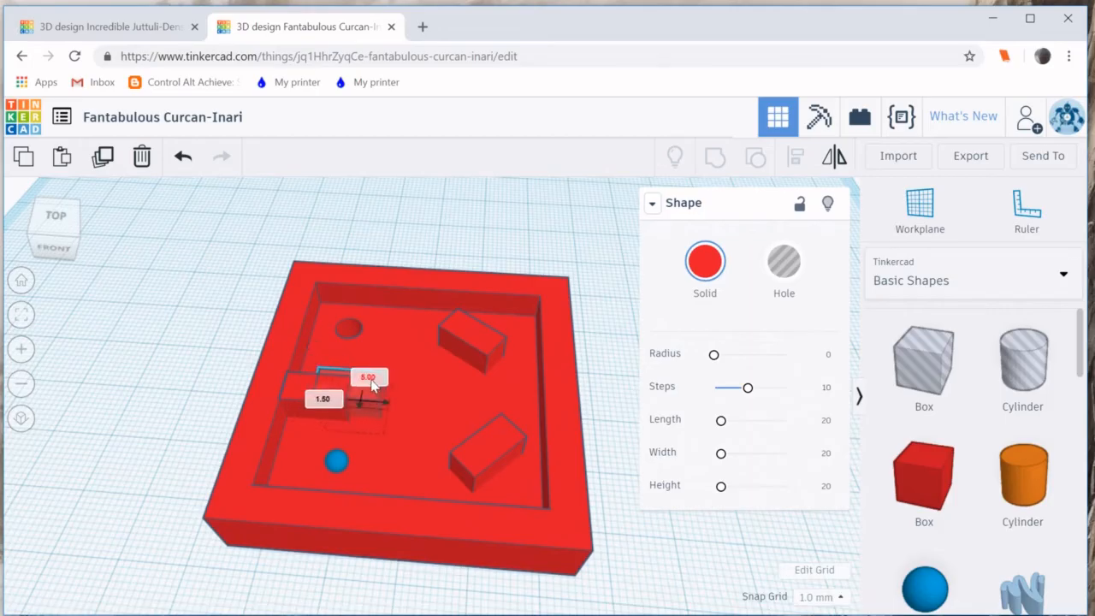
pyautogui.moveTo(368, 377); pyautogui.dragTo(401, 392)
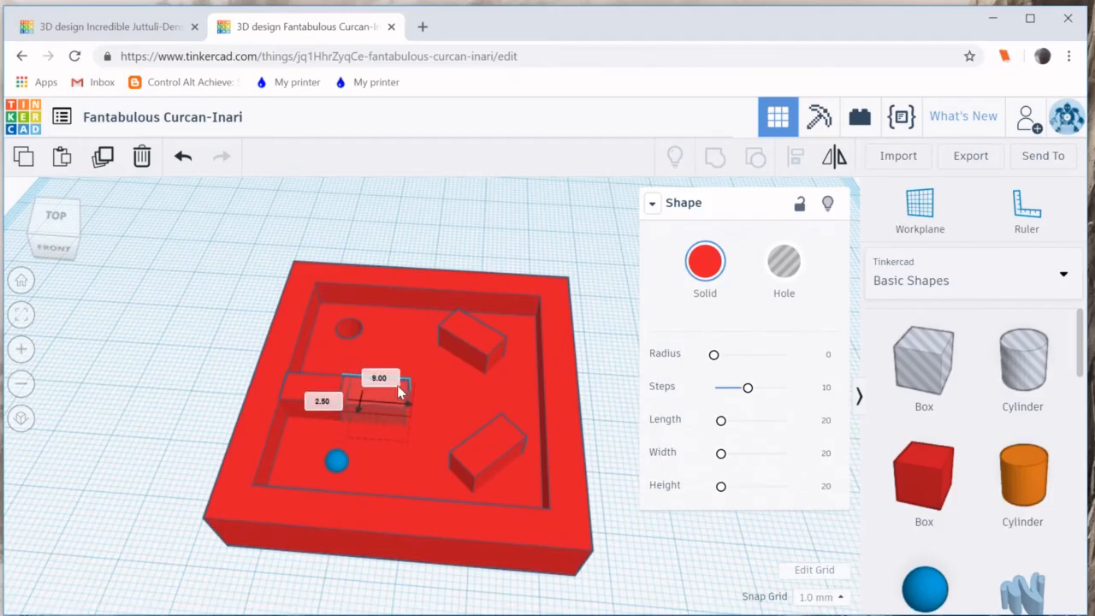
pyautogui.moveTo(402, 392); pyautogui.dragTo(434, 391)
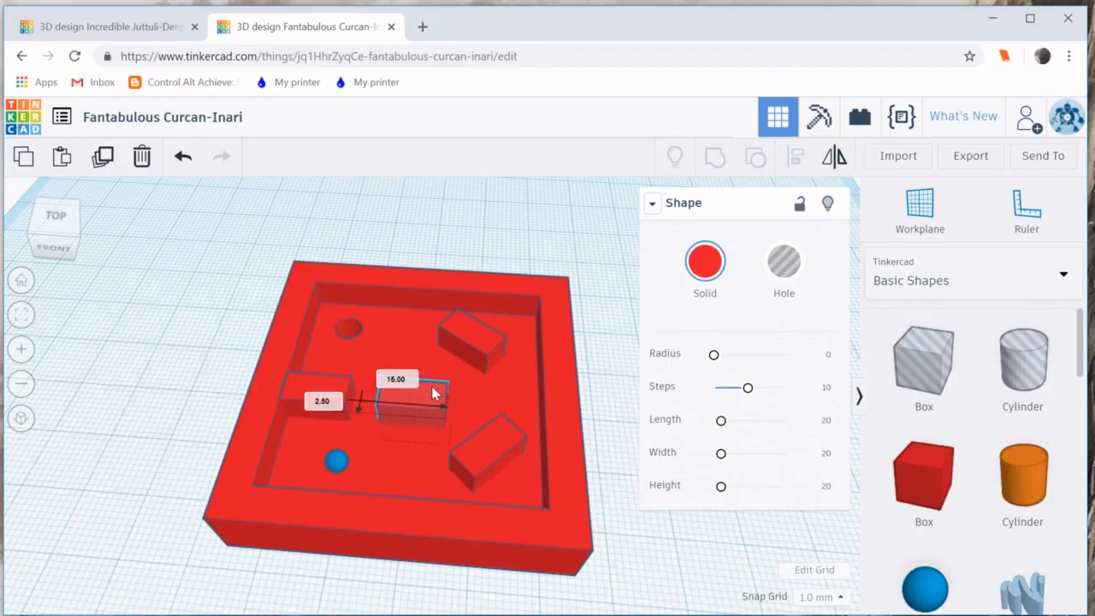
pyautogui.moveTo(431, 394); pyautogui.dragTo(332, 385)
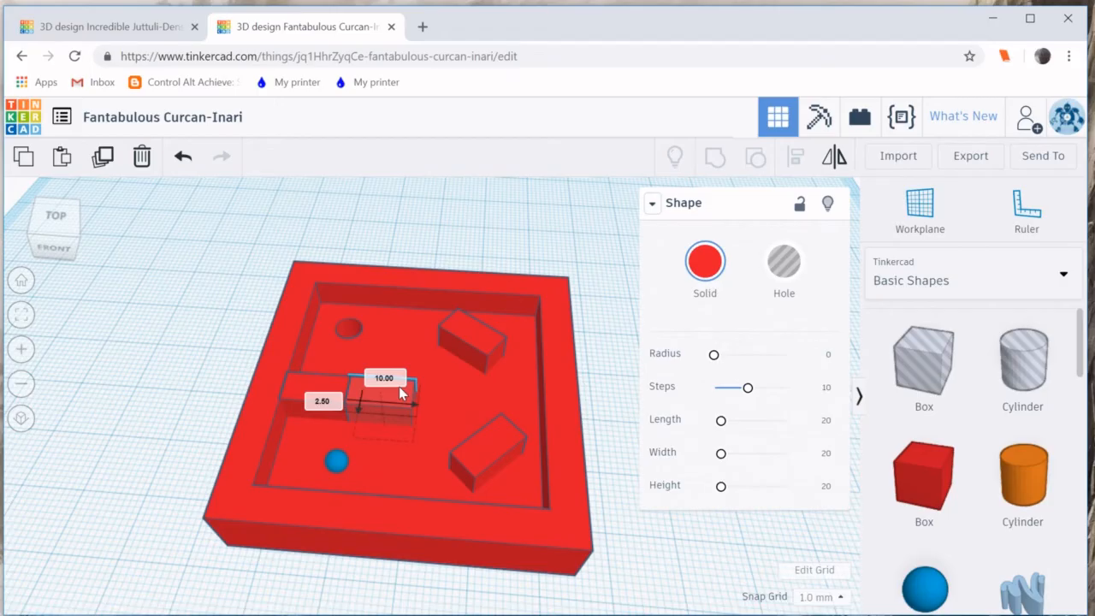
pyautogui.click(394, 397)
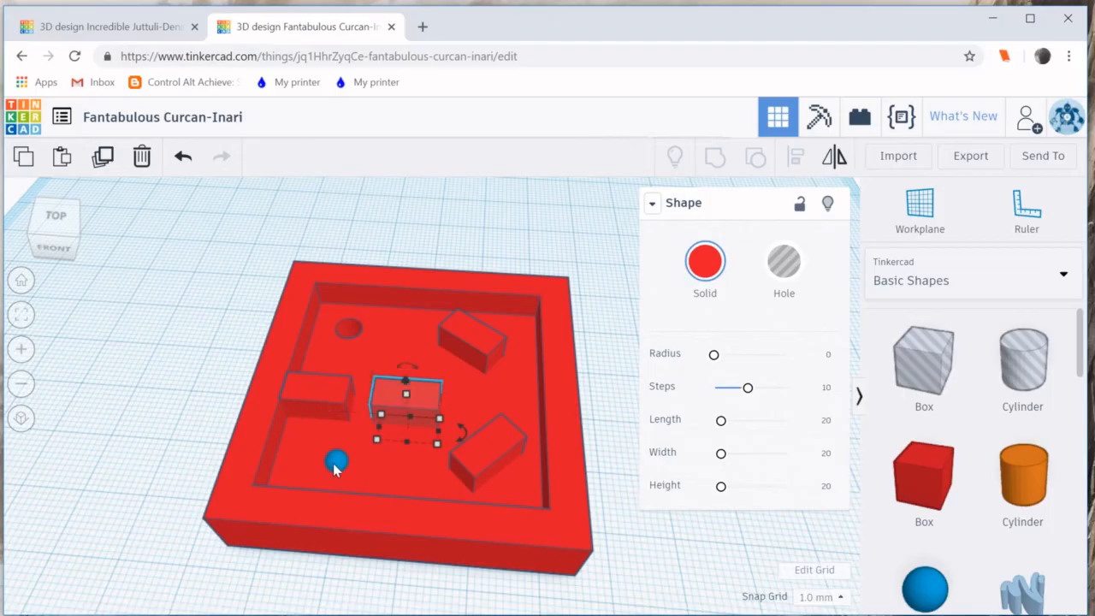
pyautogui.moveTo(154, 479)
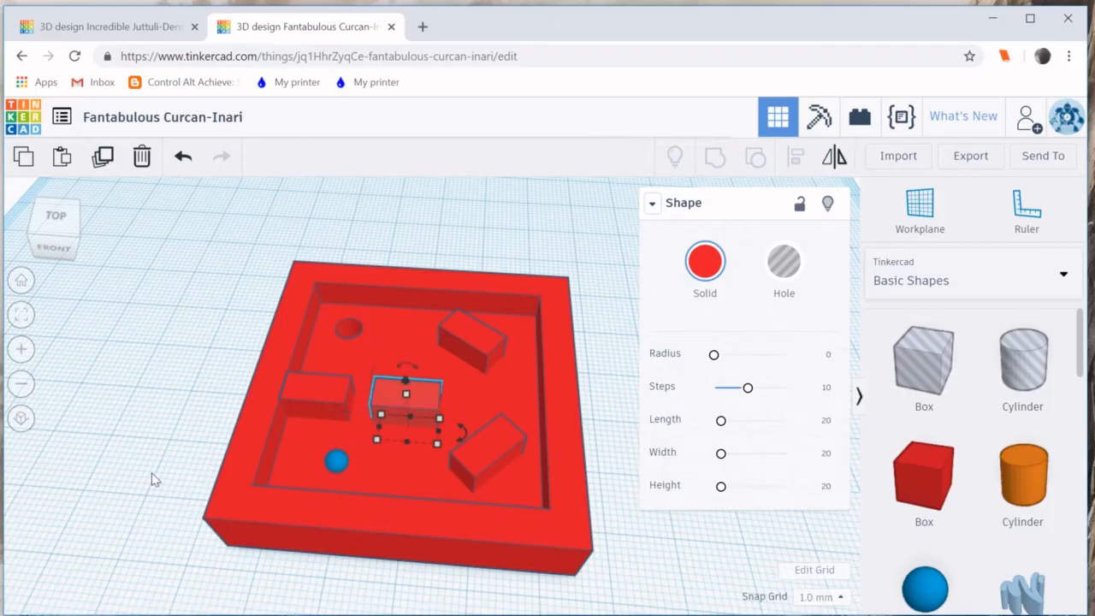
# - Select the tray with all interior walls and group them into one object
pyautogui.click(154, 479)
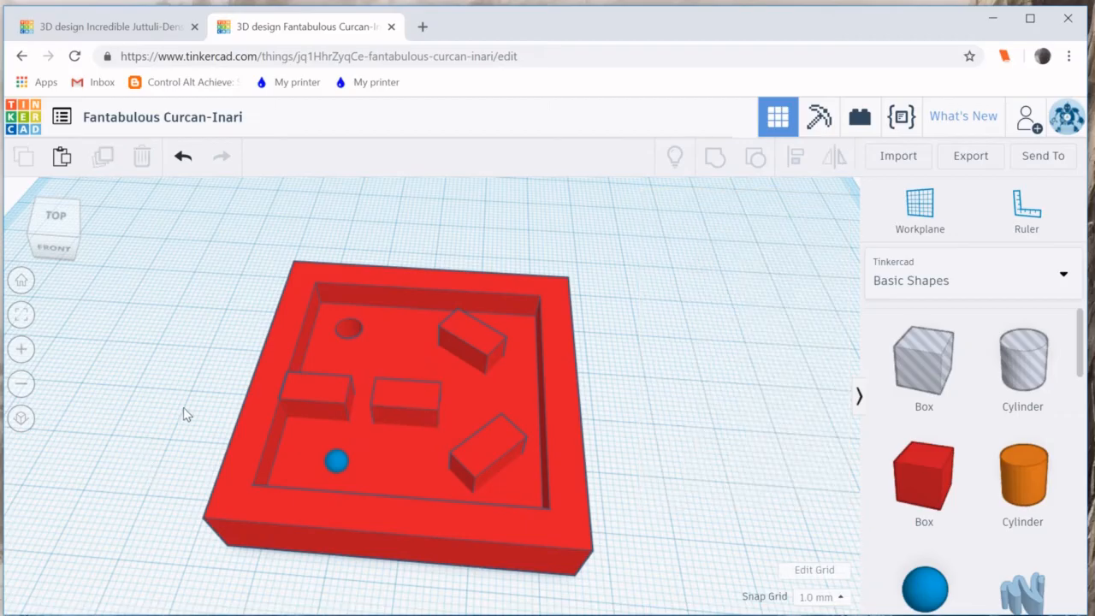
pyautogui.click(492, 462)
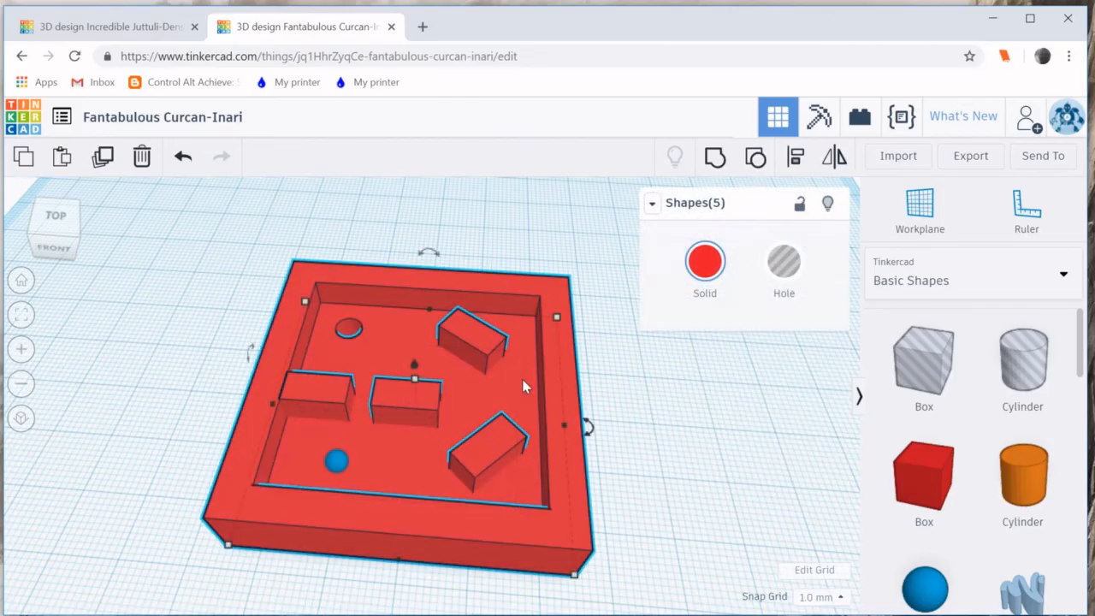
pyautogui.moveTo(717, 157)
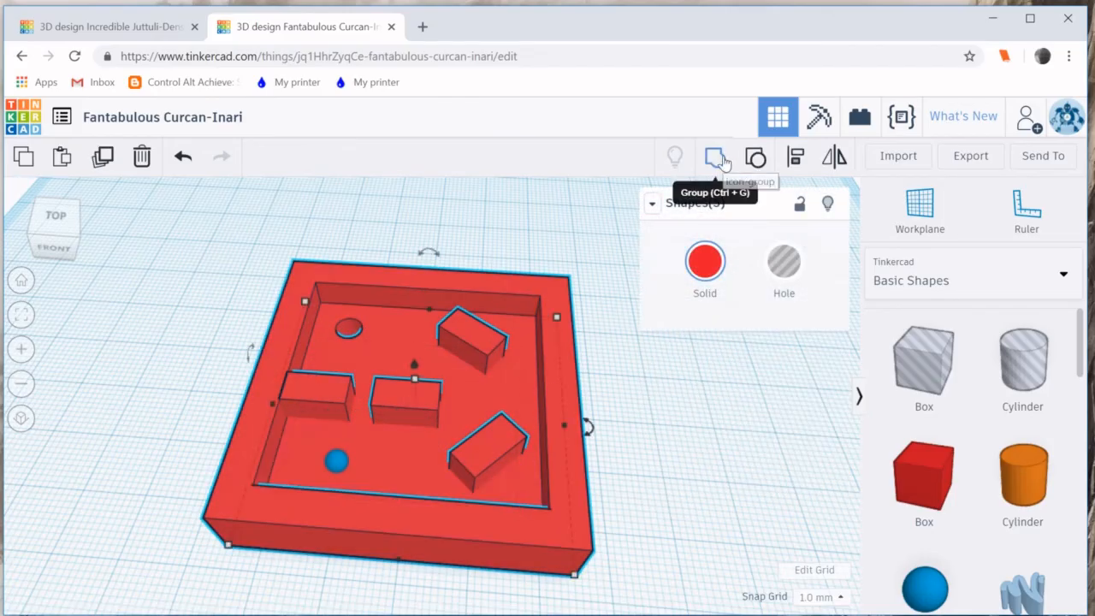
pyautogui.click(715, 157)
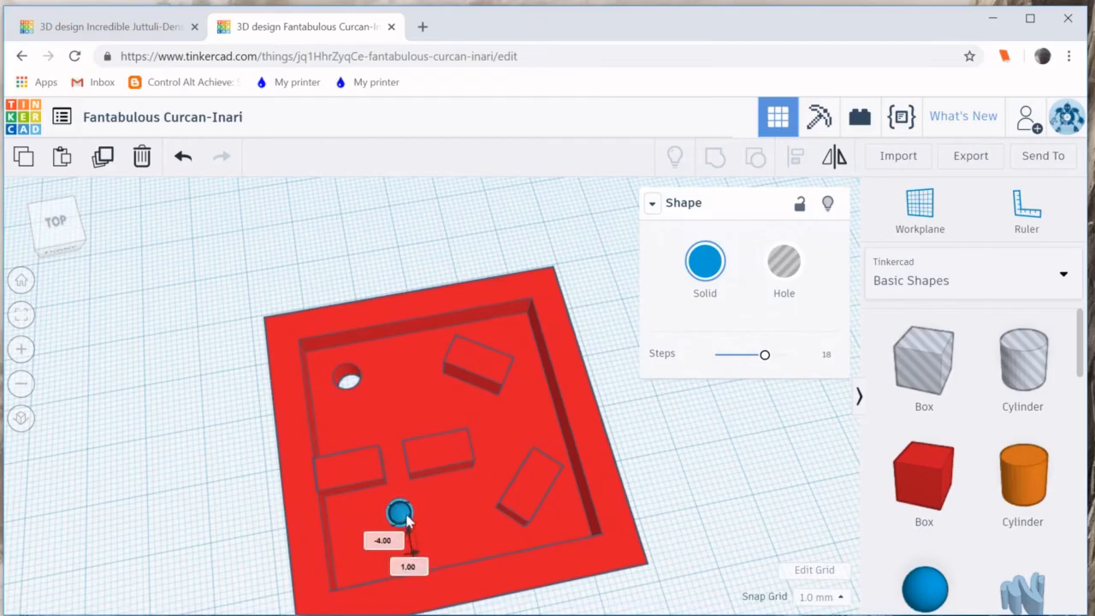
# - Slide the ball into the middle wall gap with a 0.25 mm snap grid, then view the exit hole
pyautogui.moveTo(400, 512); pyautogui.dragTo(400, 465)
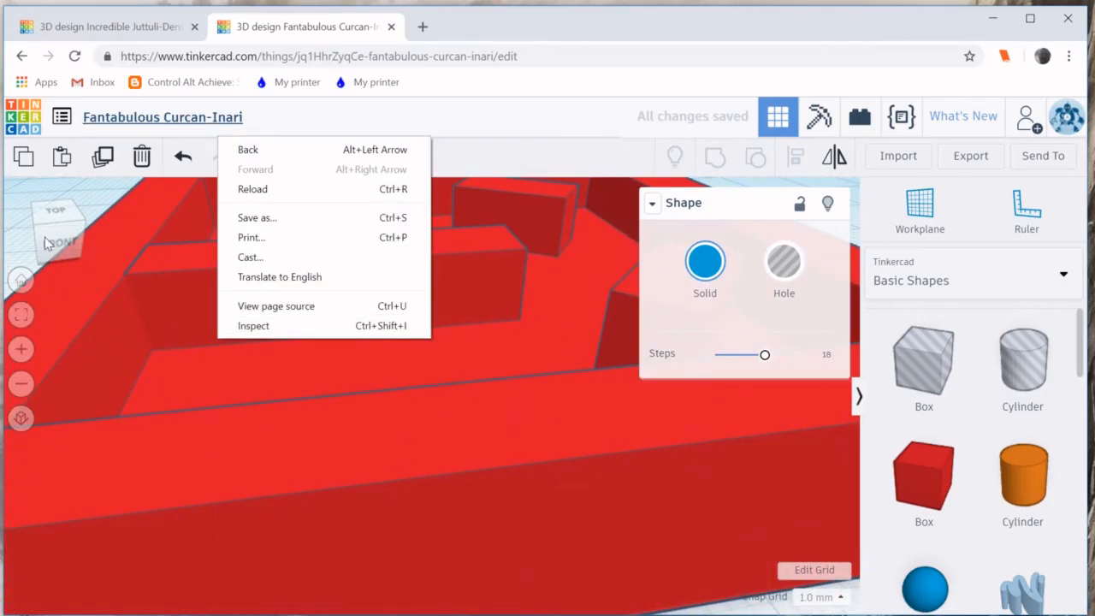
pyautogui.click(341, 270)
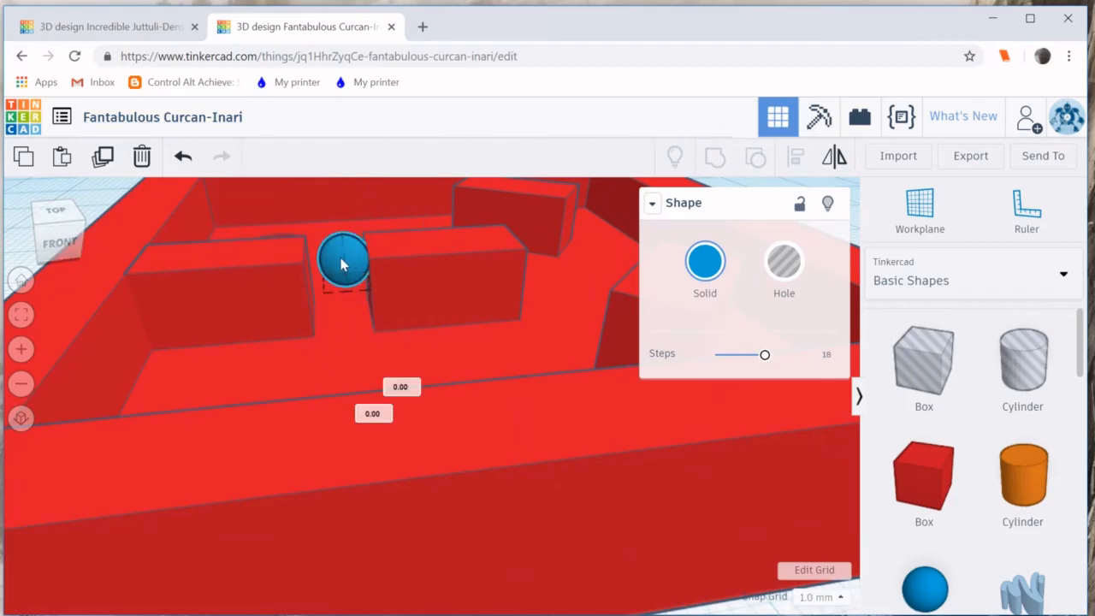
pyautogui.moveTo(346, 260); pyautogui.dragTo(333, 276)
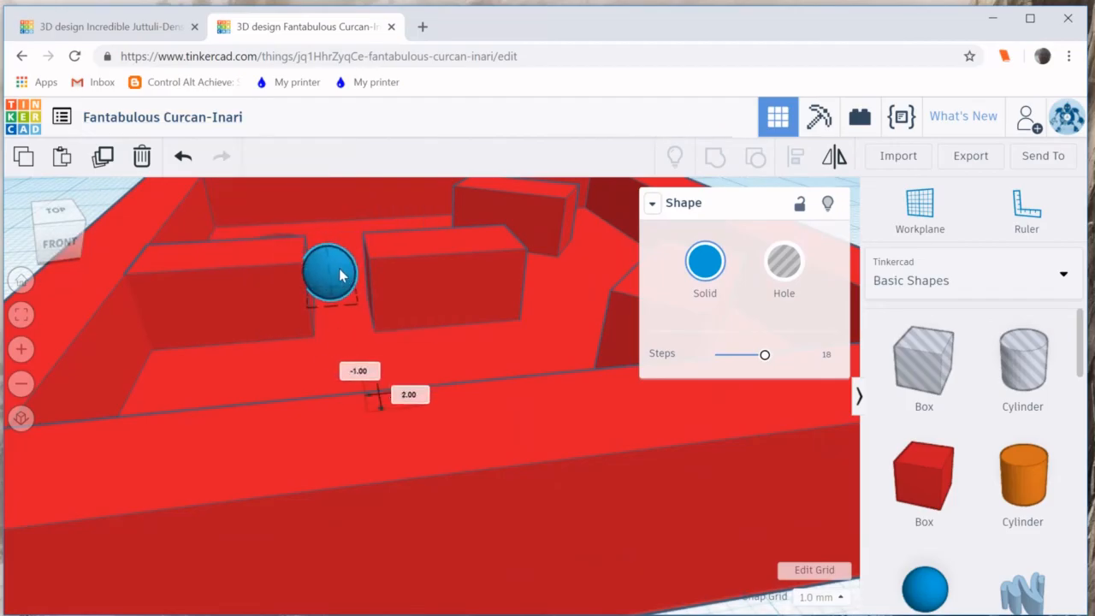
pyautogui.click(824, 597)
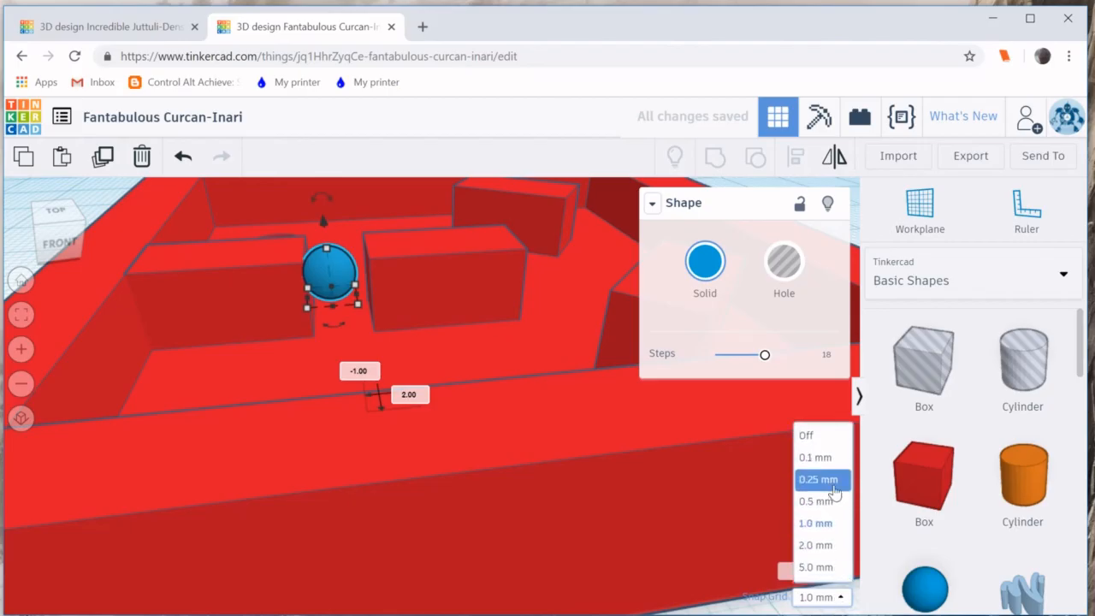
pyautogui.click(821, 479)
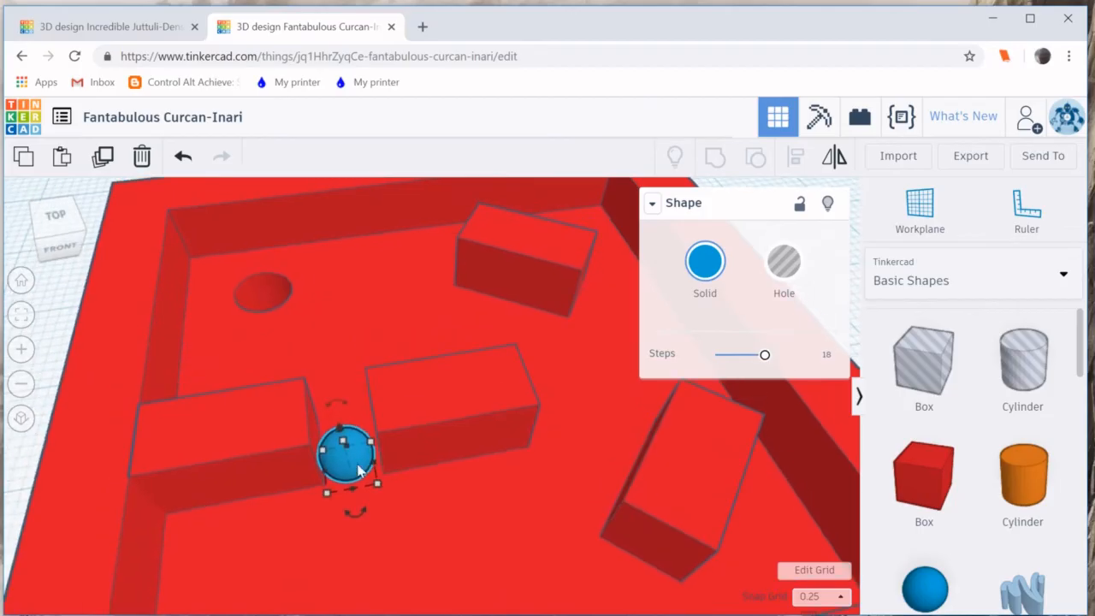
pyautogui.moveTo(346, 453); pyautogui.dragTo(322, 308)
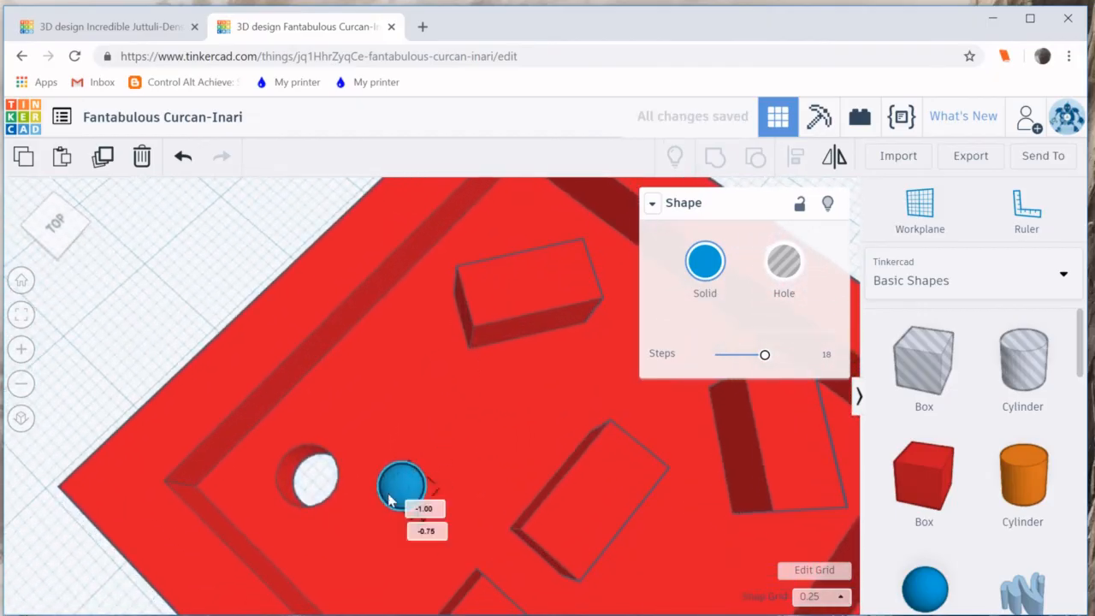
# - From top orthographic view, drag the blue ball from the exit hole into the gap between the middle walls
pyautogui.moveTo(402, 483); pyautogui.dragTo(339, 517)
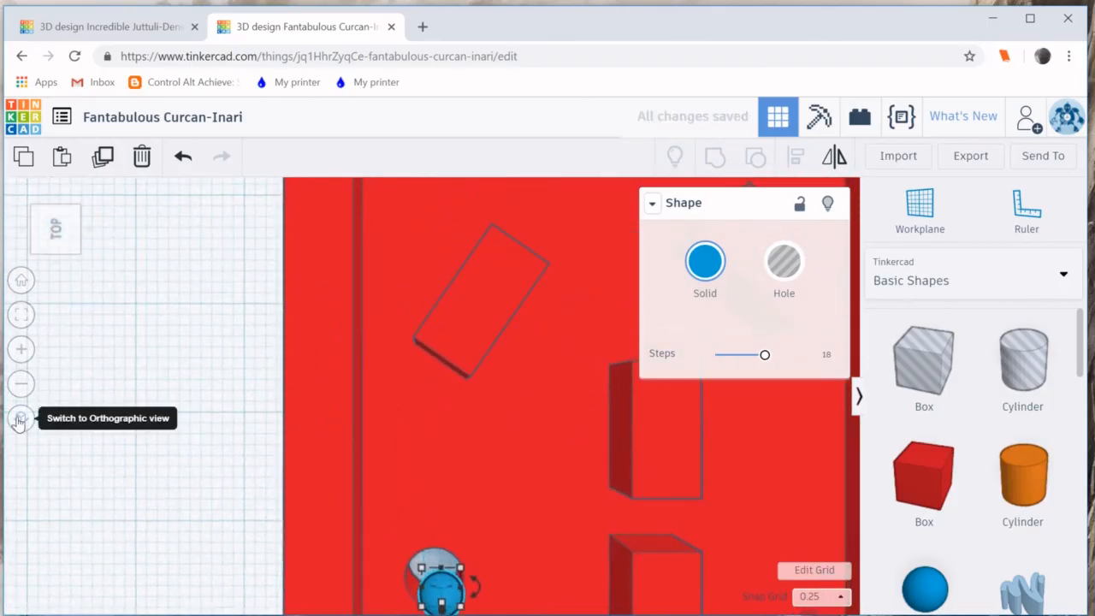
pyautogui.click(20, 418)
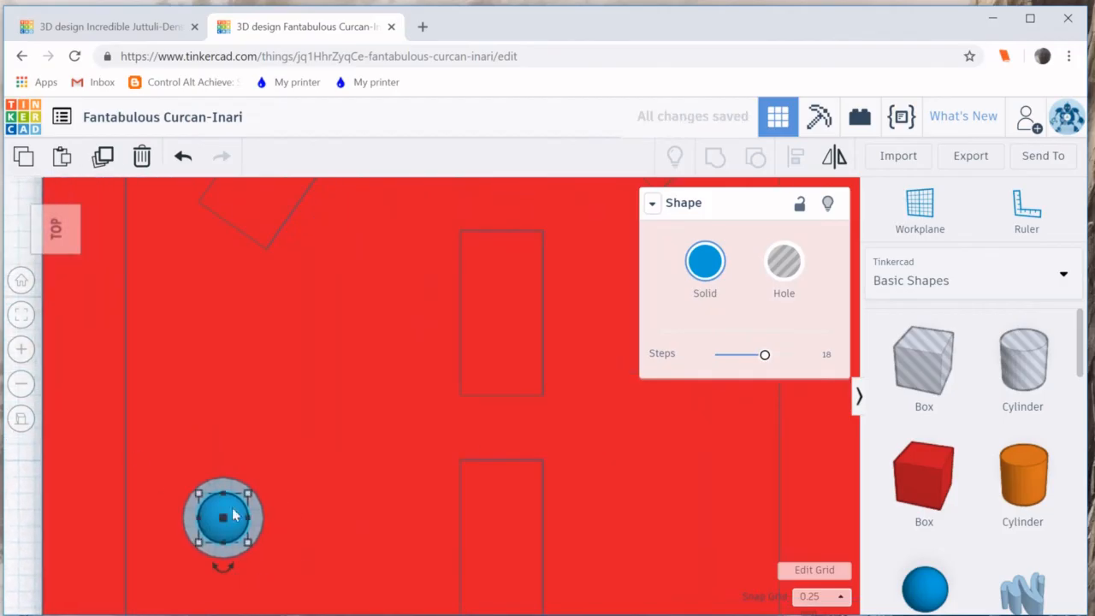
pyautogui.moveTo(222, 517); pyautogui.dragTo(408, 441)
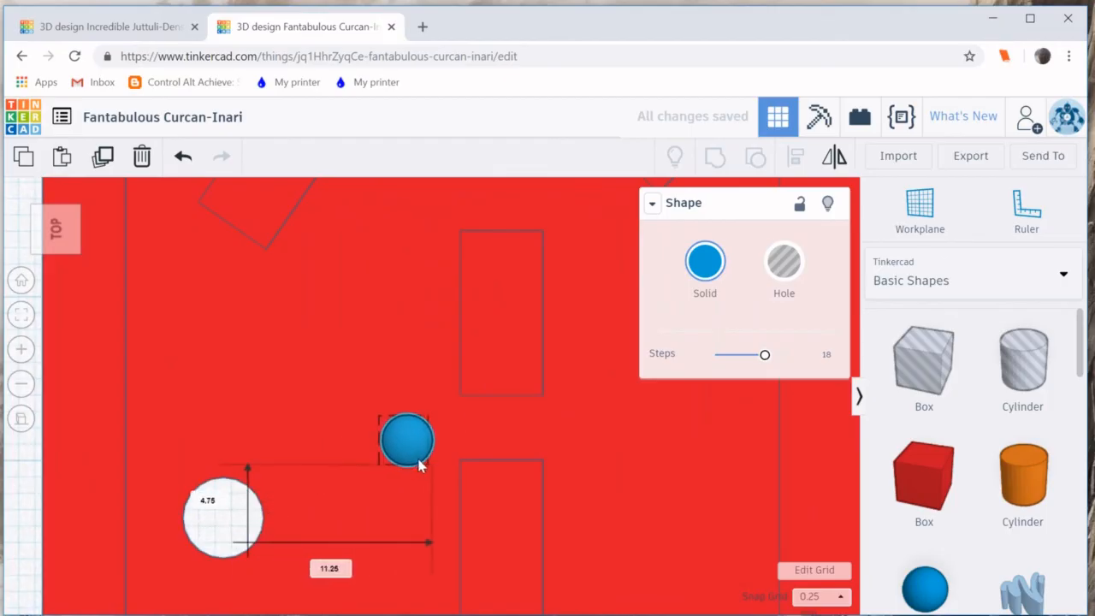
pyautogui.moveTo(407, 441); pyautogui.dragTo(498, 427)
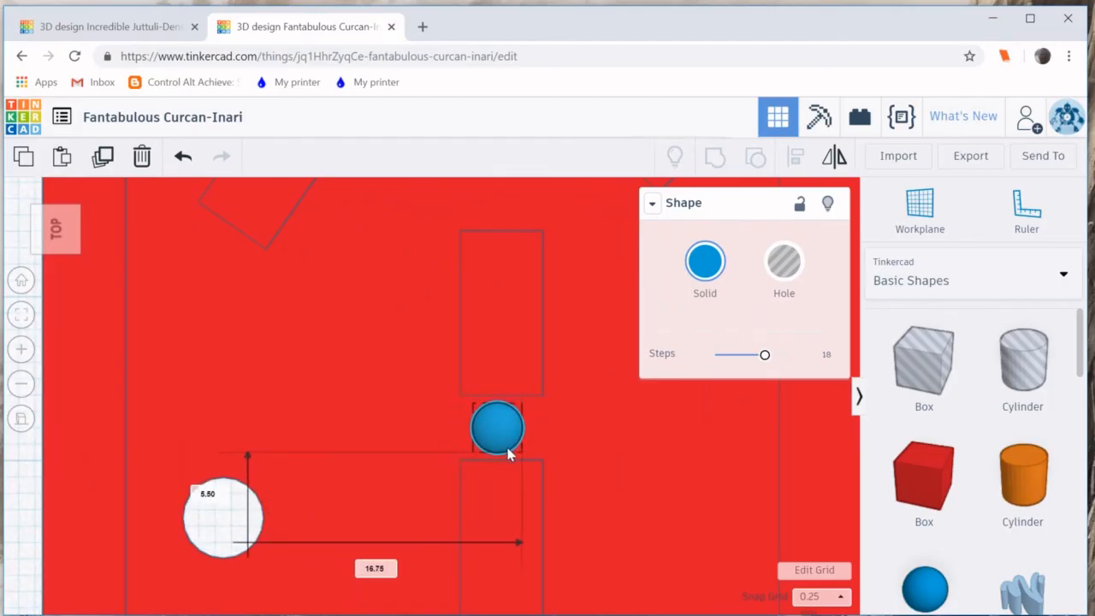
pyautogui.click(496, 427)
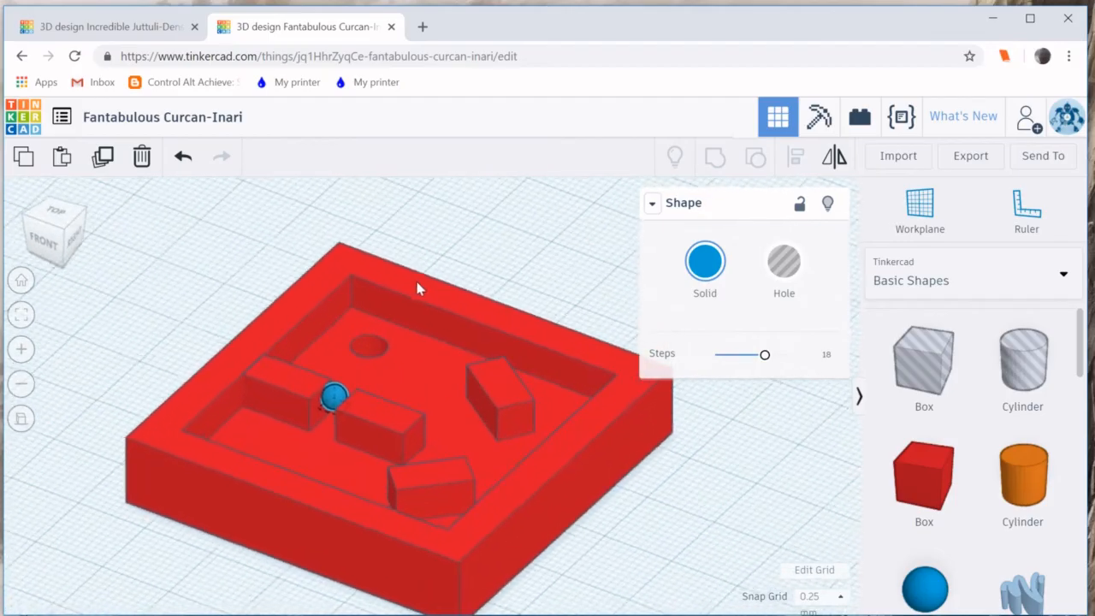
pyautogui.click(328, 400)
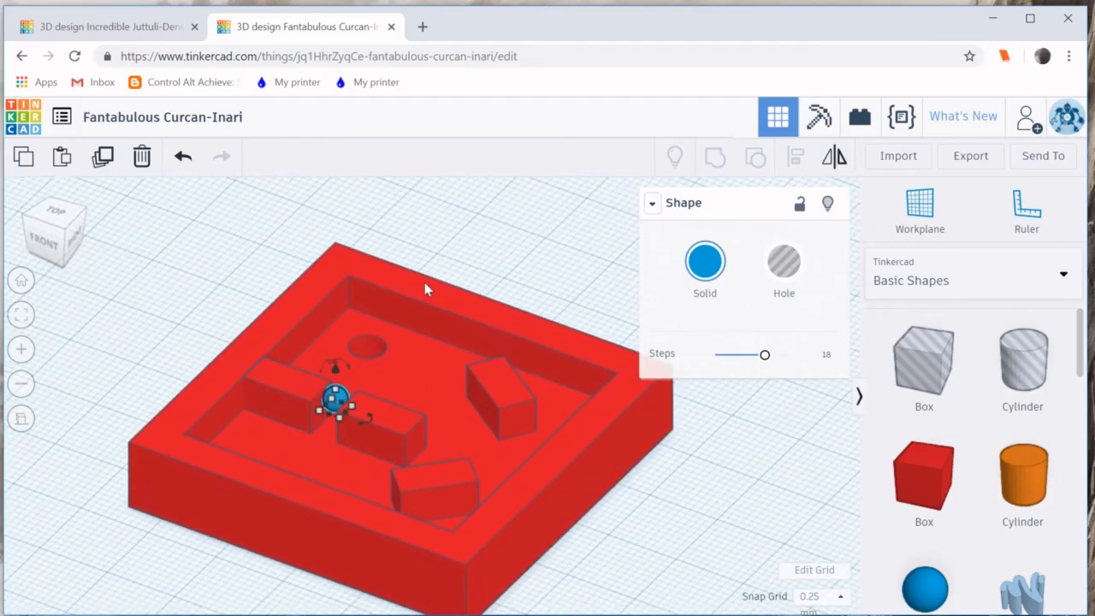